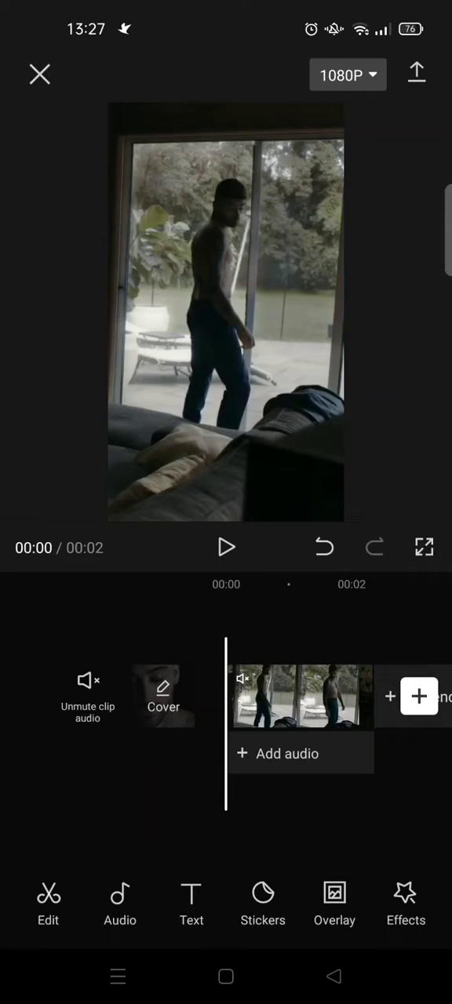
- Open the video effects library showing Trending effects
{"action": "left_click", "coordinate": [405, 902]}
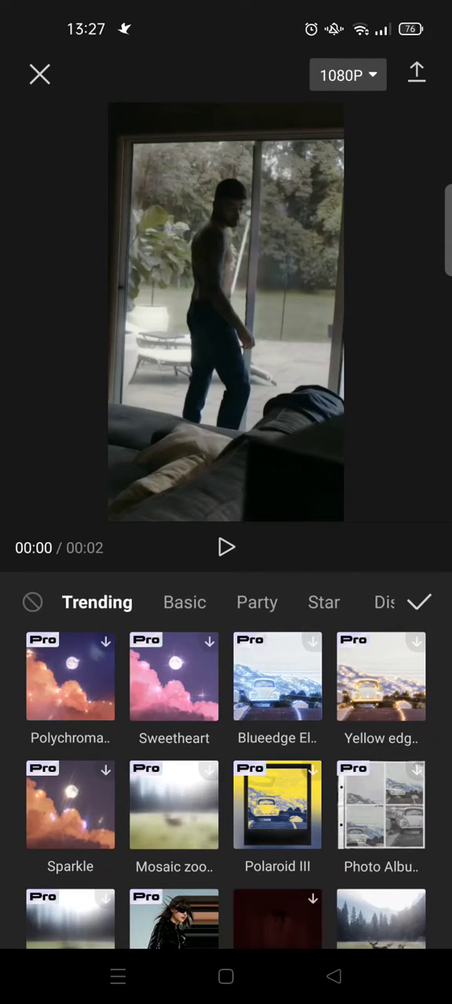
- Apply Black Flash from the Party effects and preview the clip with dark flashes
{"action": "left_click", "coordinate": [147, 603]}
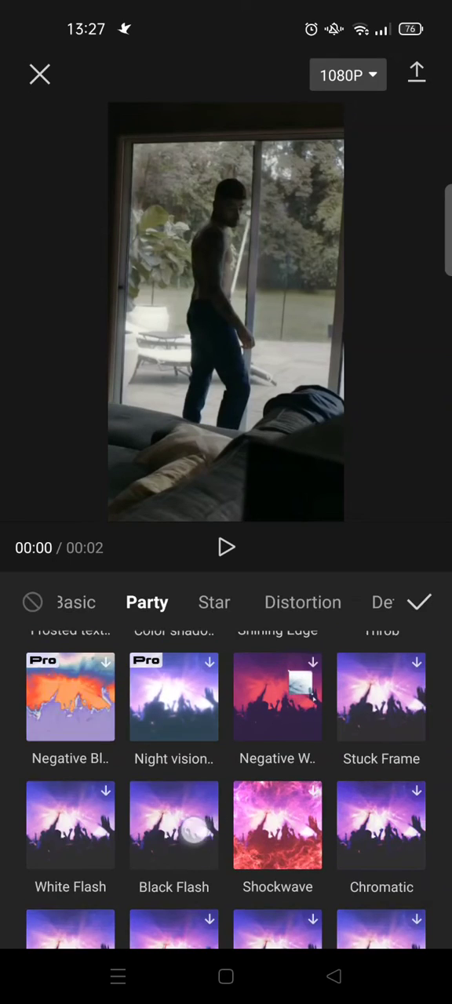
{"action": "left_click", "coordinate": [173, 824]}
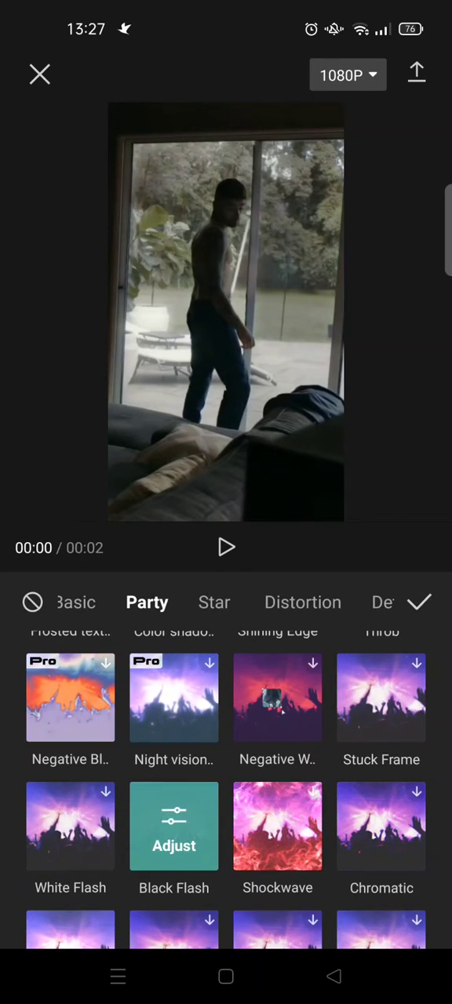
{"action": "left_click", "coordinate": [226, 547]}
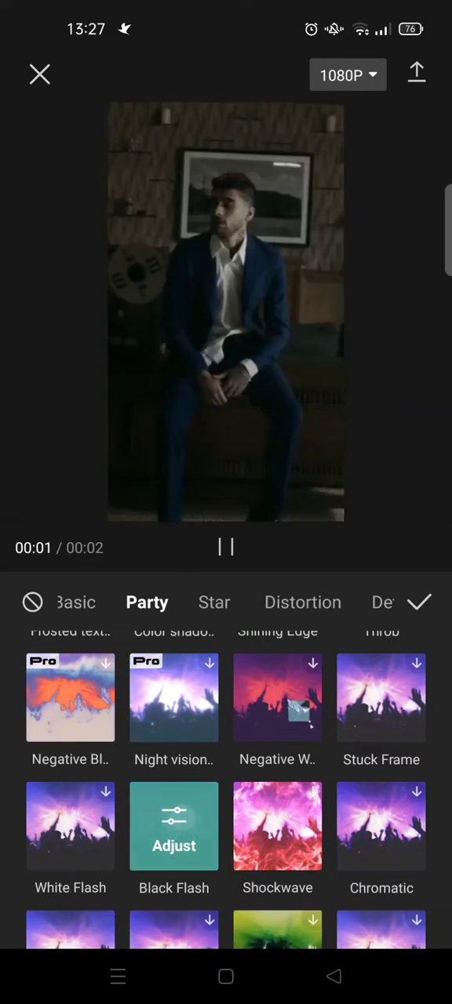
{"action": "left_click", "coordinate": [173, 826]}
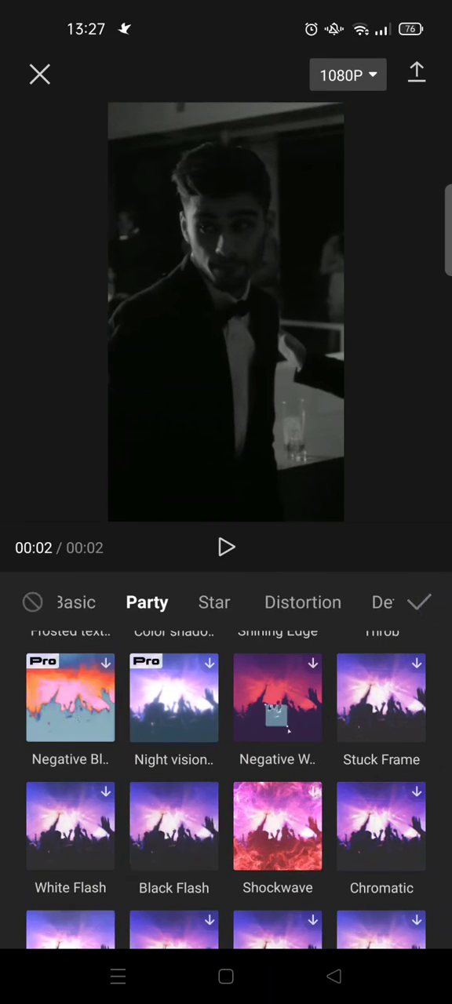
{"action": "left_click", "coordinate": [416, 72]}
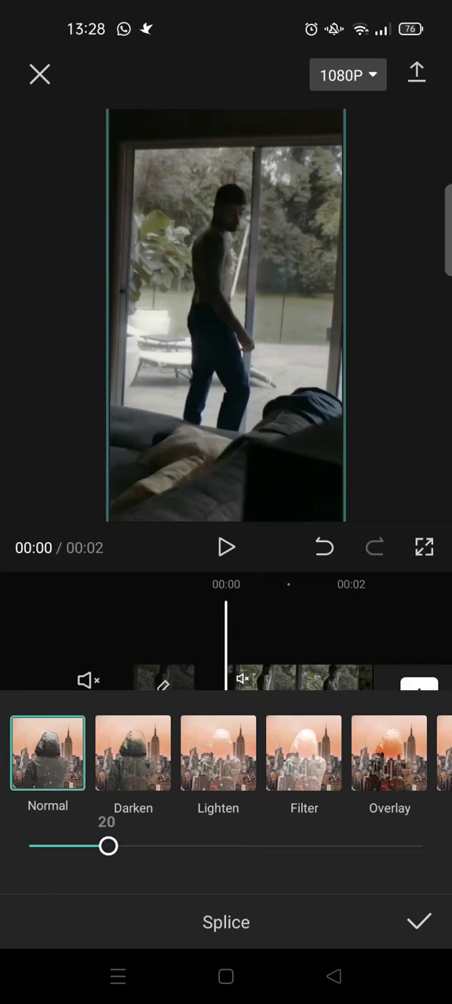
- Lower the overlay's splice opacity from 20 to 16 and confirm
{"action": "left_click_drag", "start_coordinate": [108, 845], "coordinate": [92, 845]}
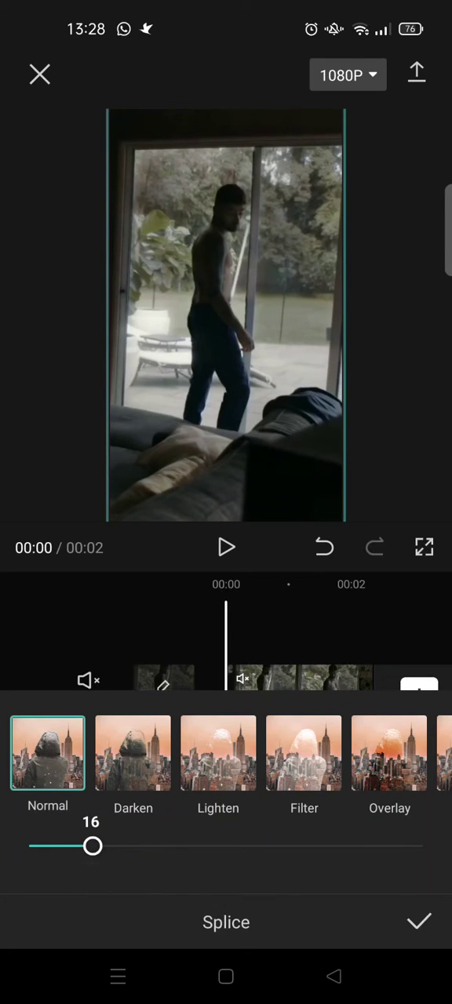
{"action": "left_click", "coordinate": [418, 922]}
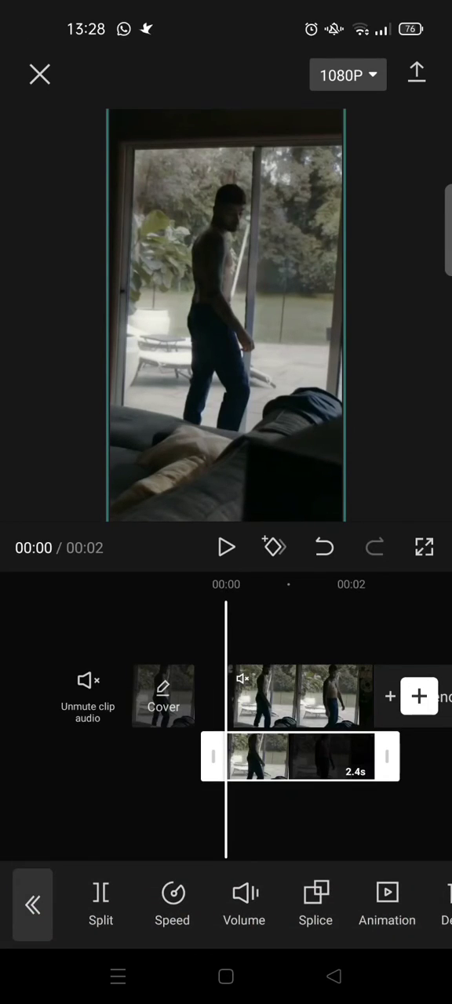
{"action": "left_click", "coordinate": [226, 548]}
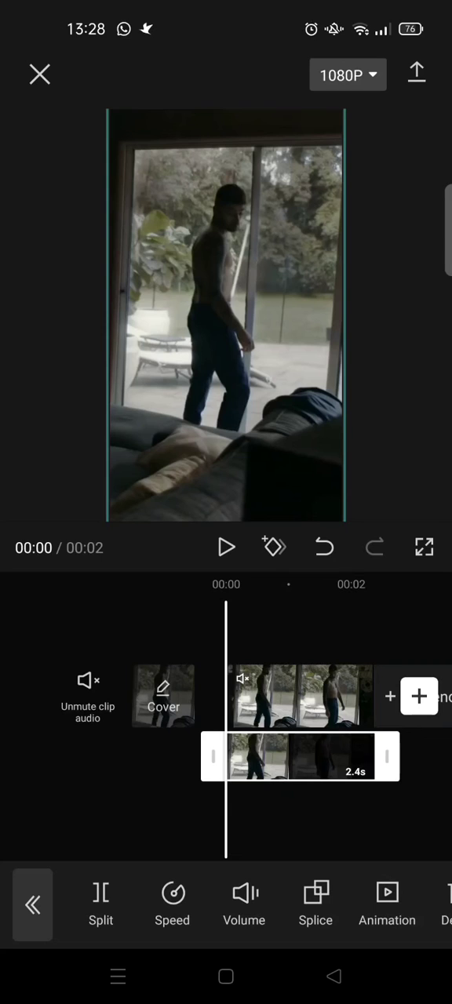
{"action": "left_click", "coordinate": [226, 547]}
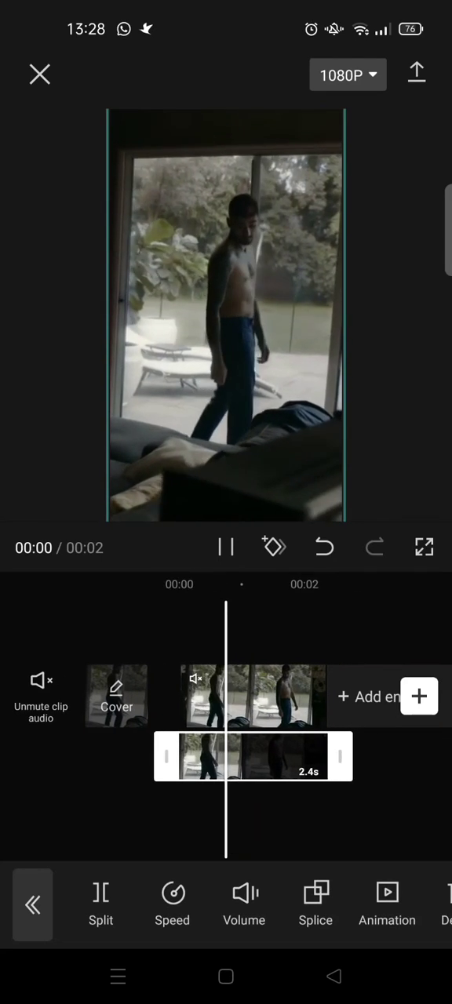